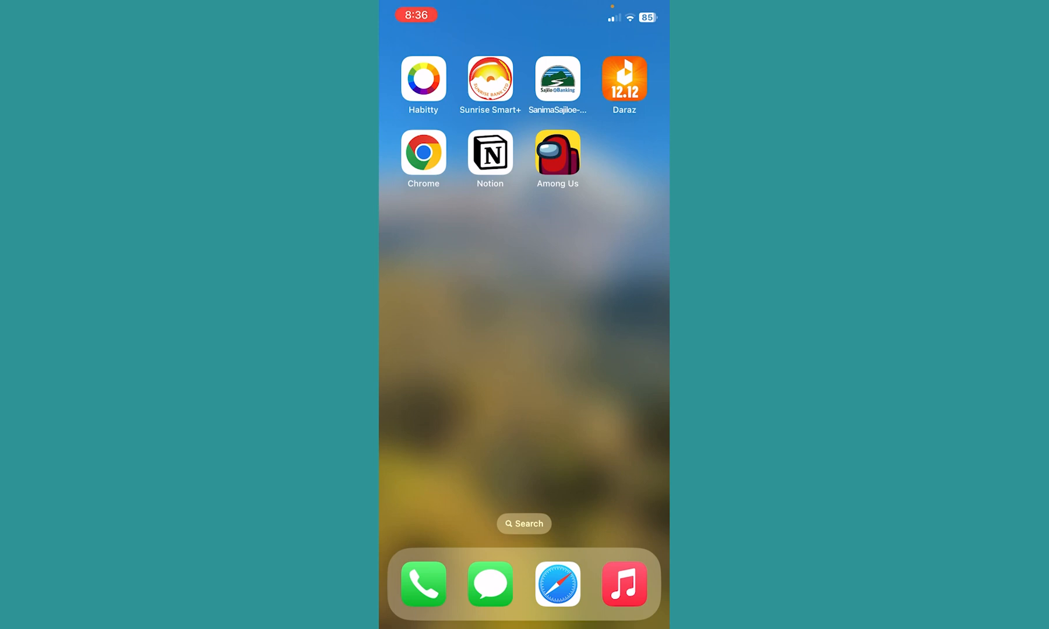
- Search the App Store for 'among us' to confirm Among Us! shows Open
{"action": "scroll", "scroll_direction": "left", "scroll_amount": 3}
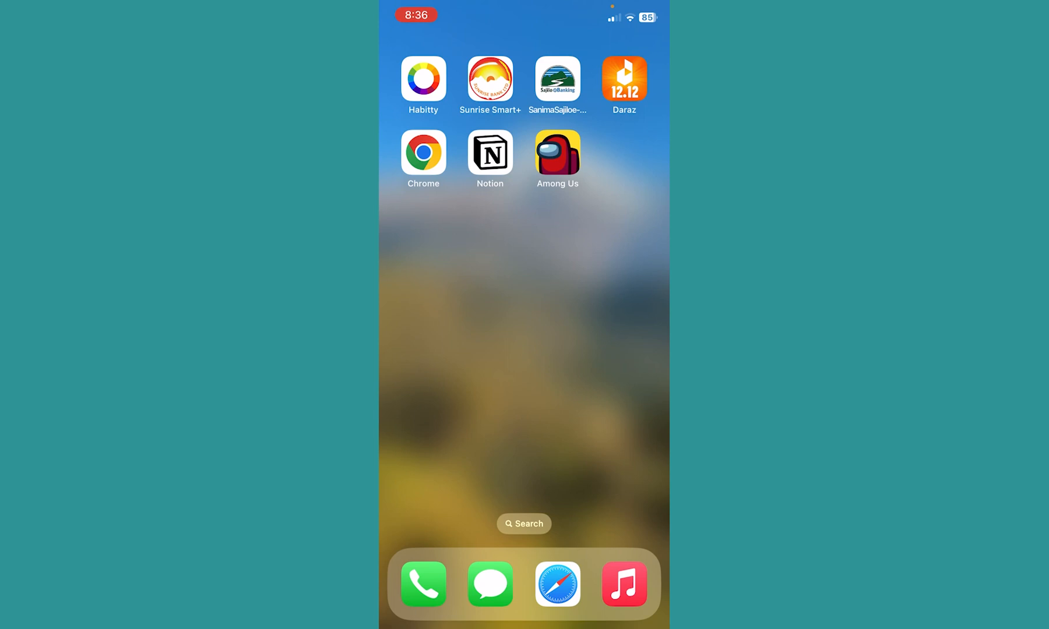
{"action": "type", "text": "a"}
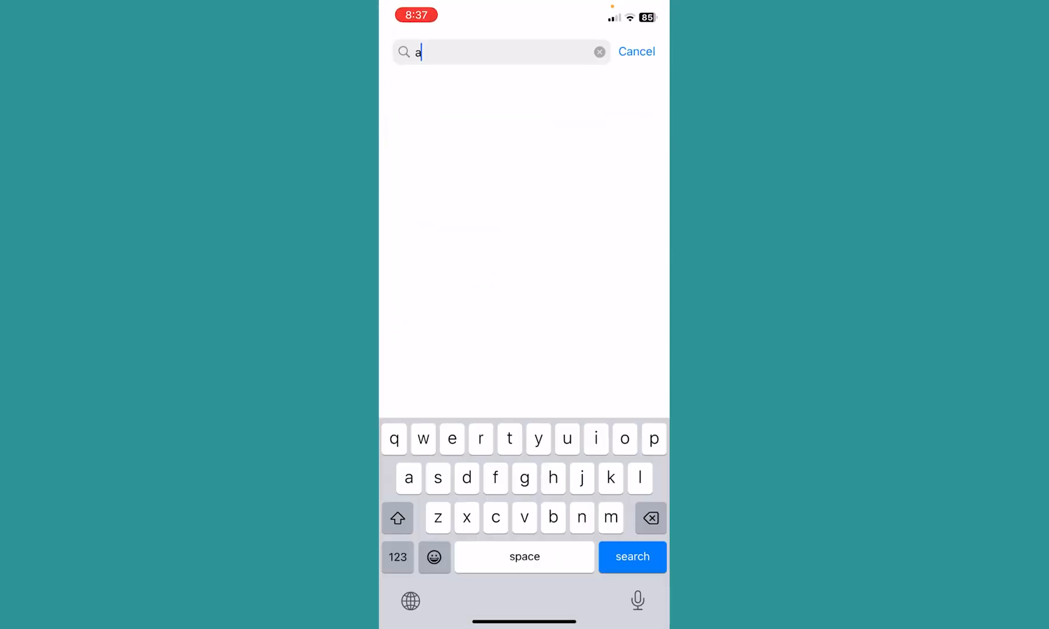
{"action": "type", "text": "mong us"}
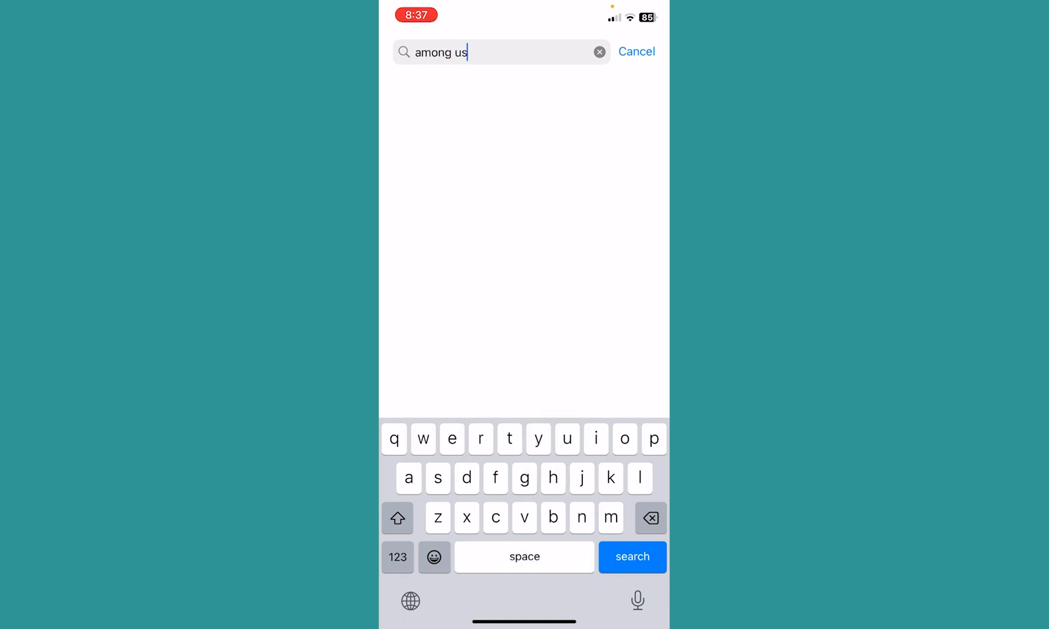
{"action": "left_click", "coordinate": [633, 557]}
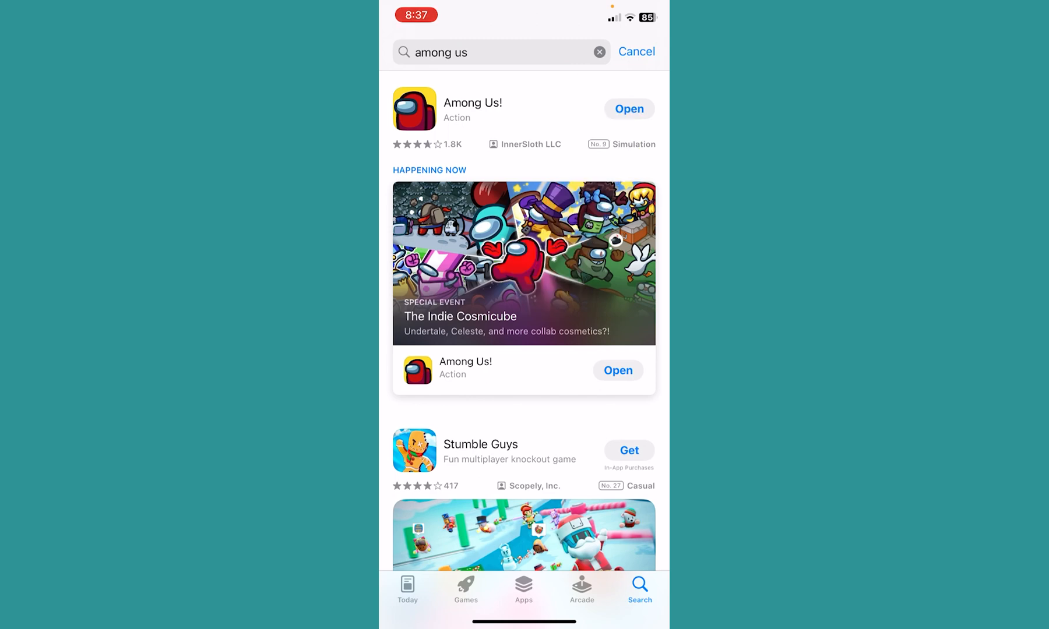
- Open the Downdetector result showing no current Among Us problems
{"action": "key", "text": "home"}
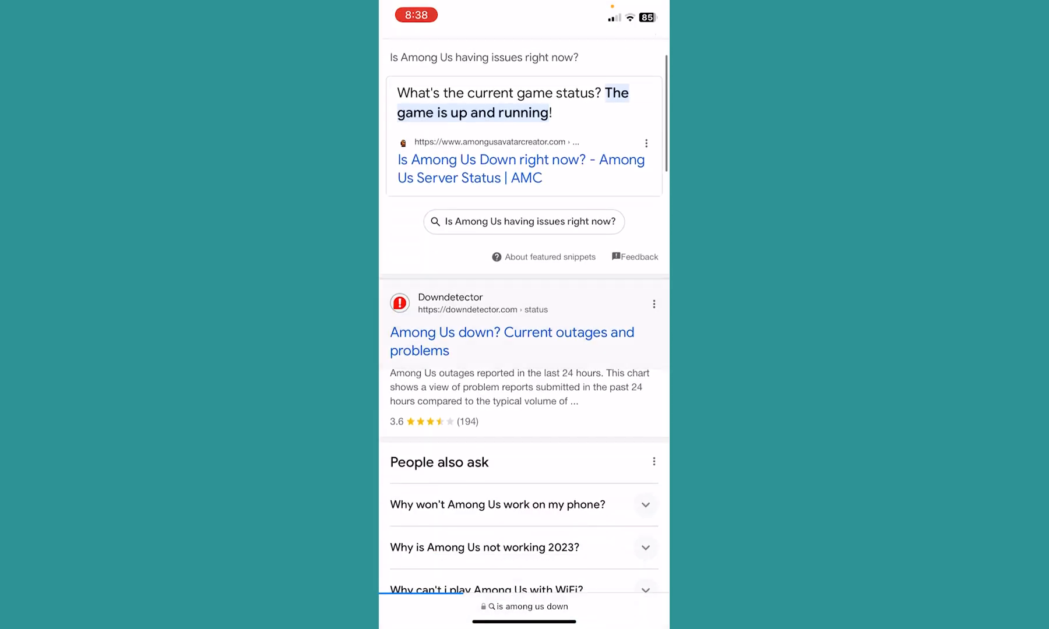
{"action": "left_click", "coordinate": [512, 342]}
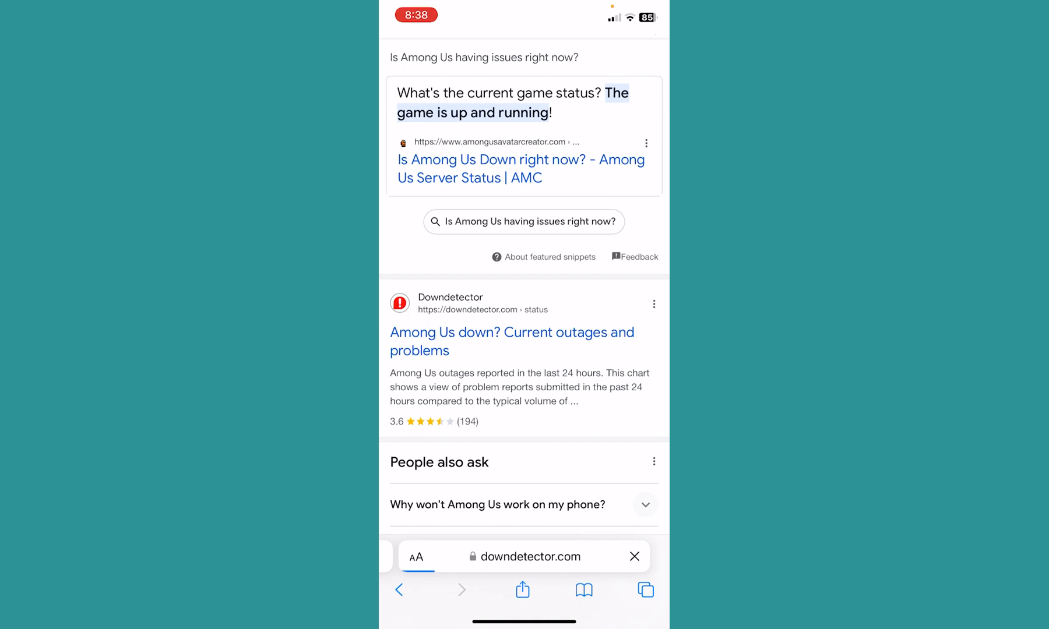
{"action": "left_click", "coordinate": [512, 342]}
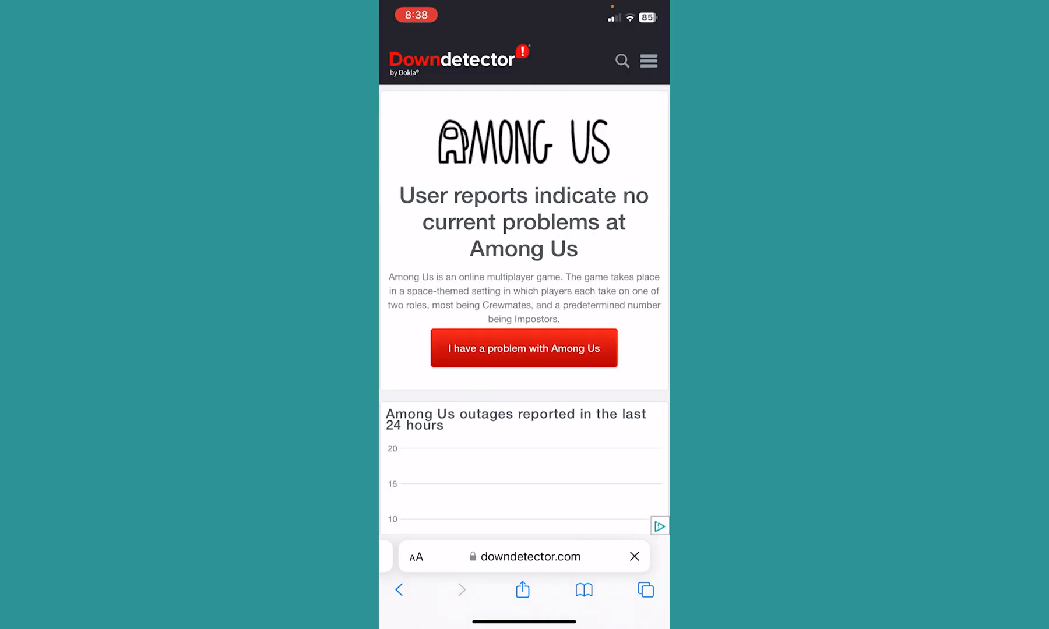